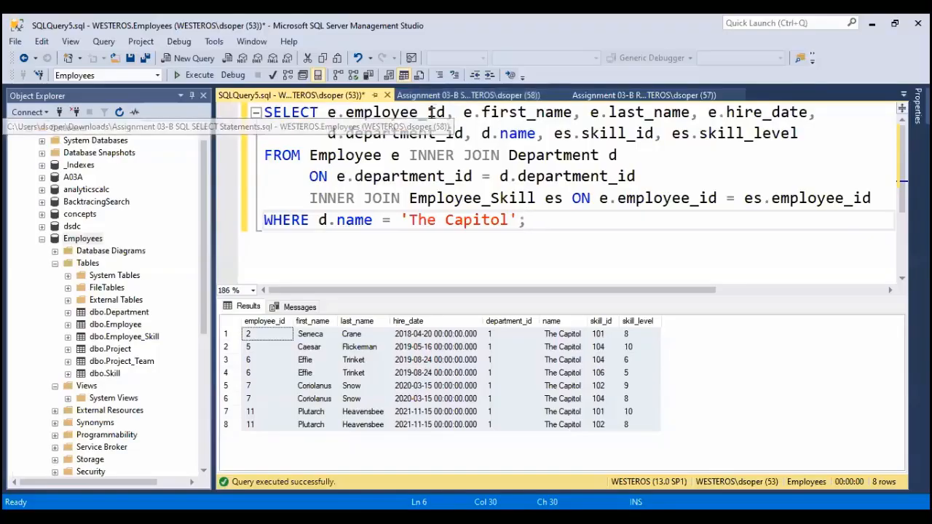
Step: Switch to SQLQuery4.sql with the Capitol department subquery and add a blank line above its SELECT
click(902, 96)
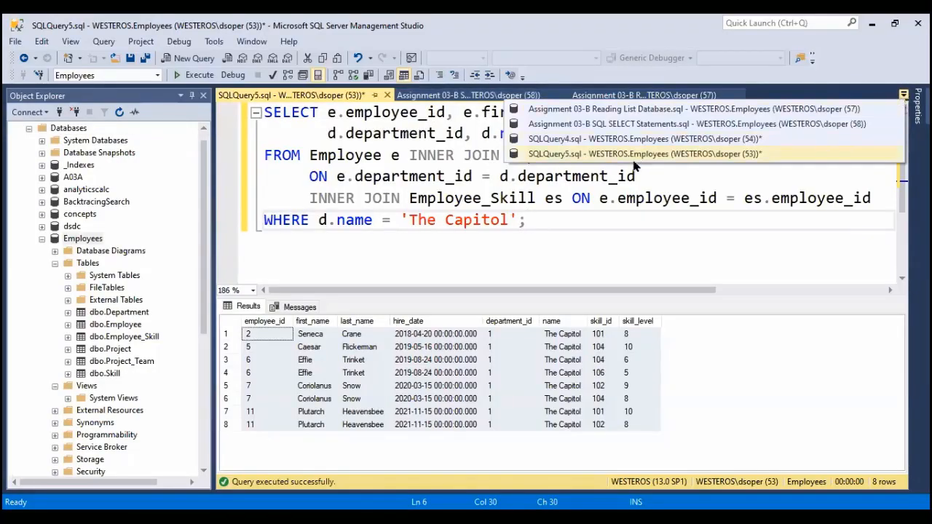
mouse_move(634, 154)
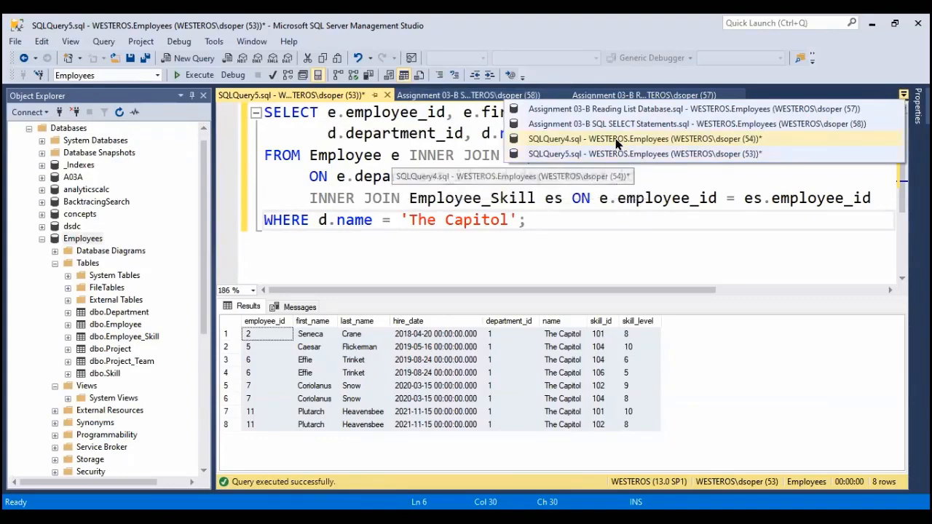
click(648, 138)
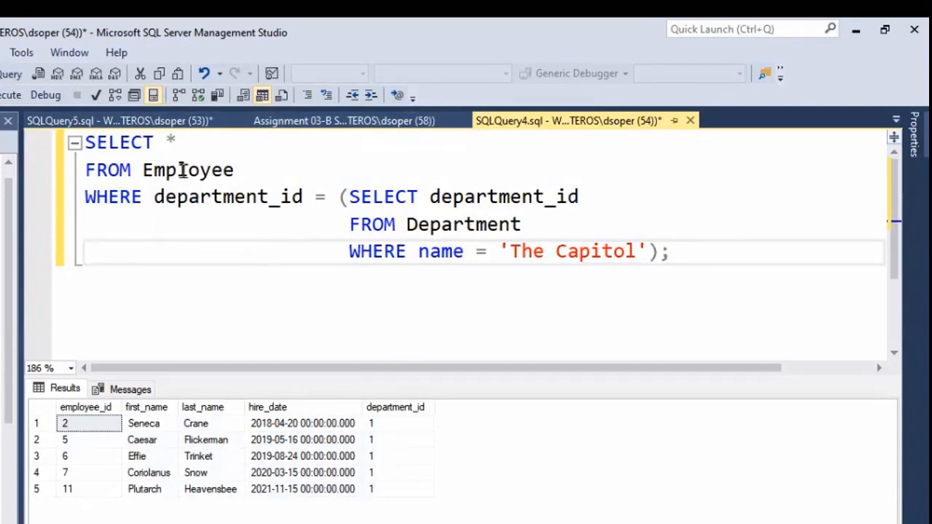
double_click(186, 169)
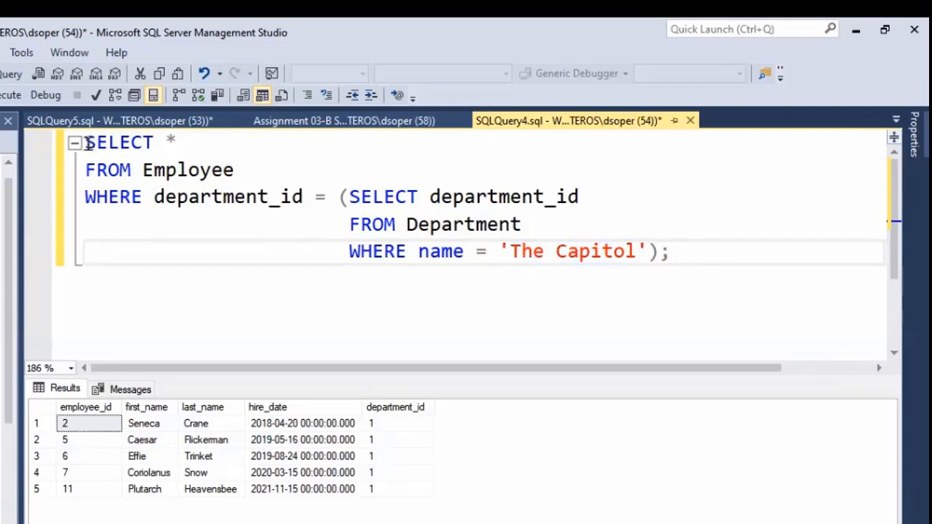
mouse_move(284, 197)
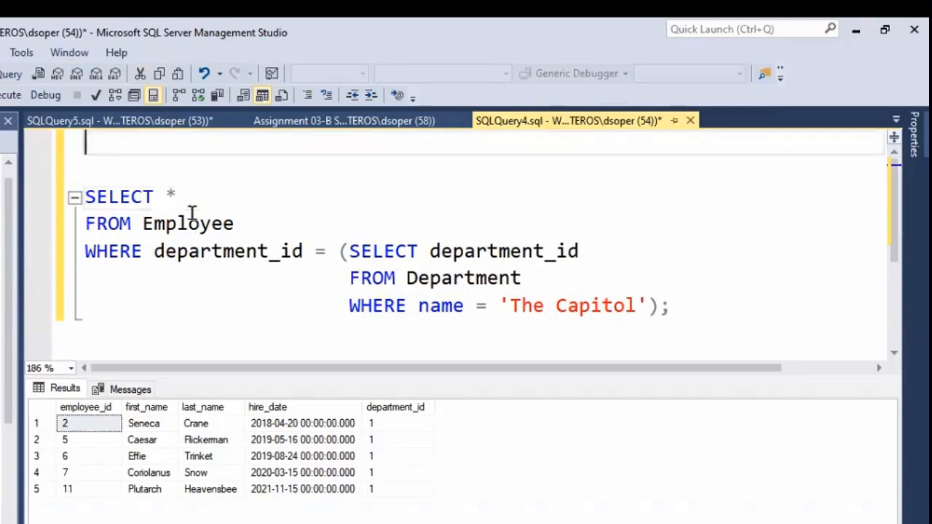
Step: Wrap the subquery in CREATE VIEW Capitol_Employee AS and run the statement
text(CRE)
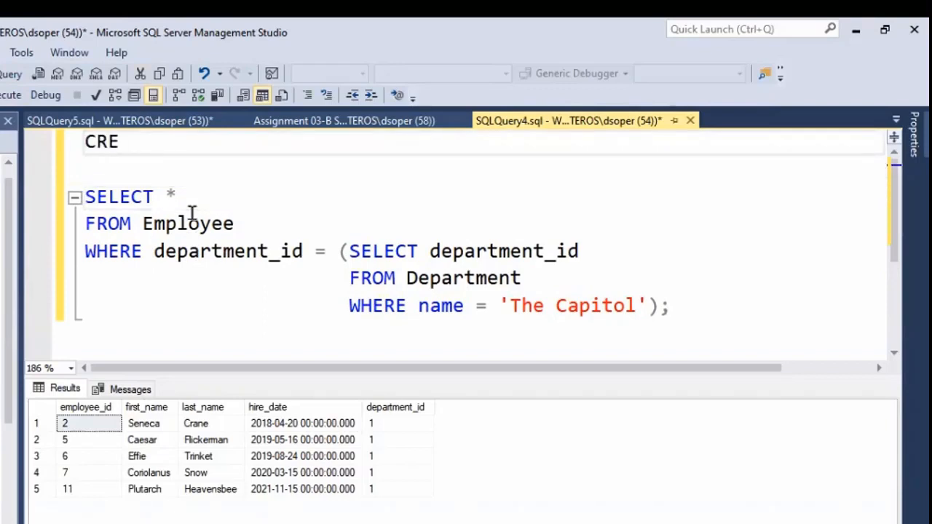
text(ATE VIEW)
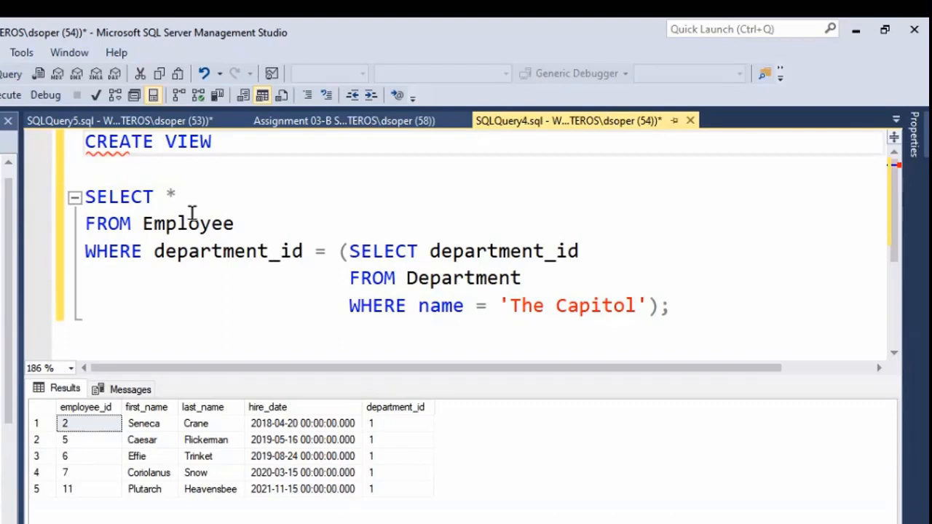
text(Capitol)
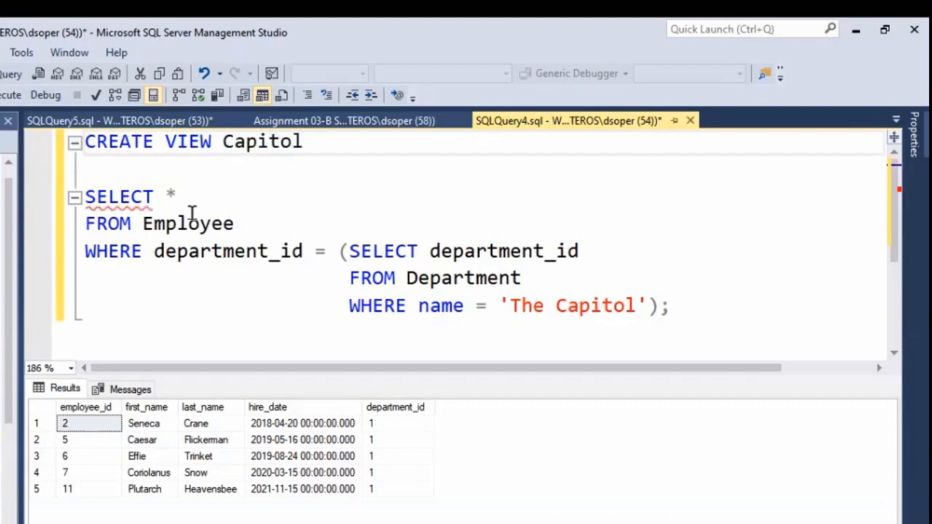
text(_Employ)
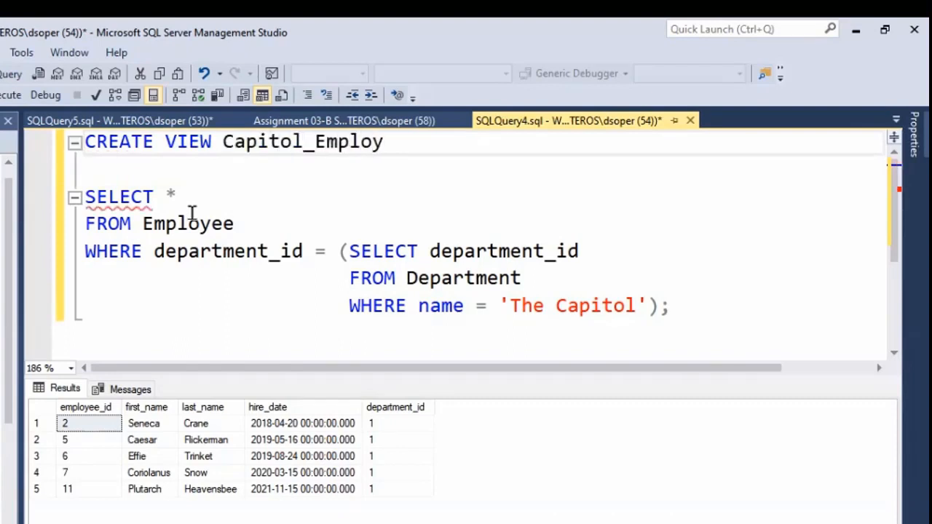
text(ee)
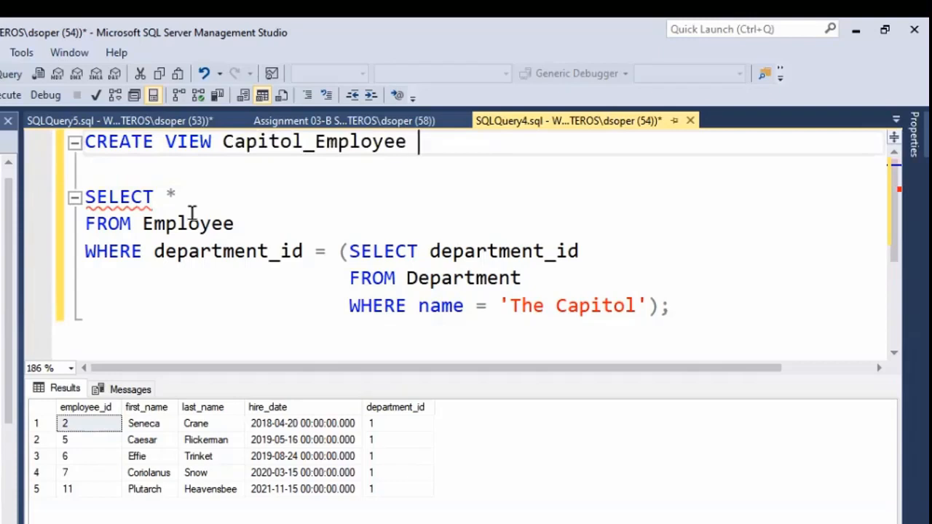
text(AS)
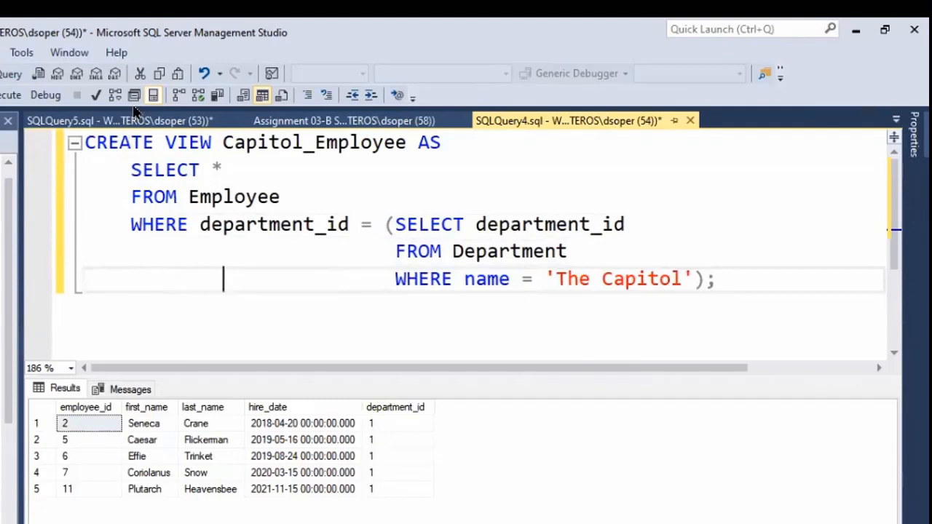
mouse_move(682, 245)
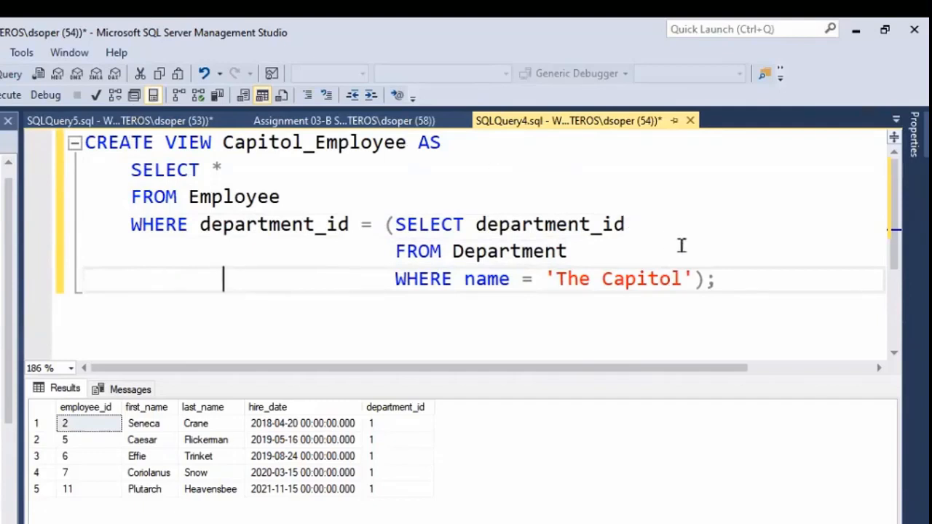
key(ctrl+a)
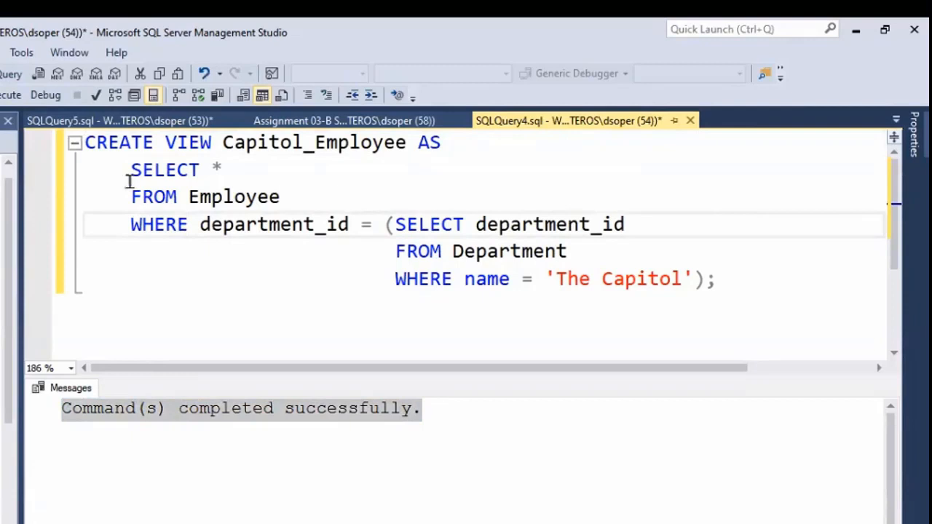
Step: Review the created view definition, highlighting its inner query and the name Capitol_Employee
drag(130, 169, 712, 279)
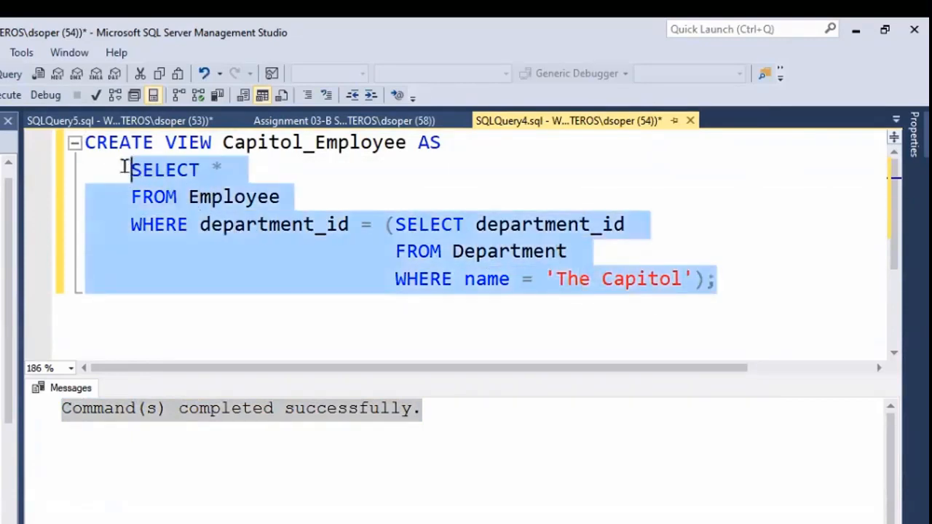
double_click(313, 142)
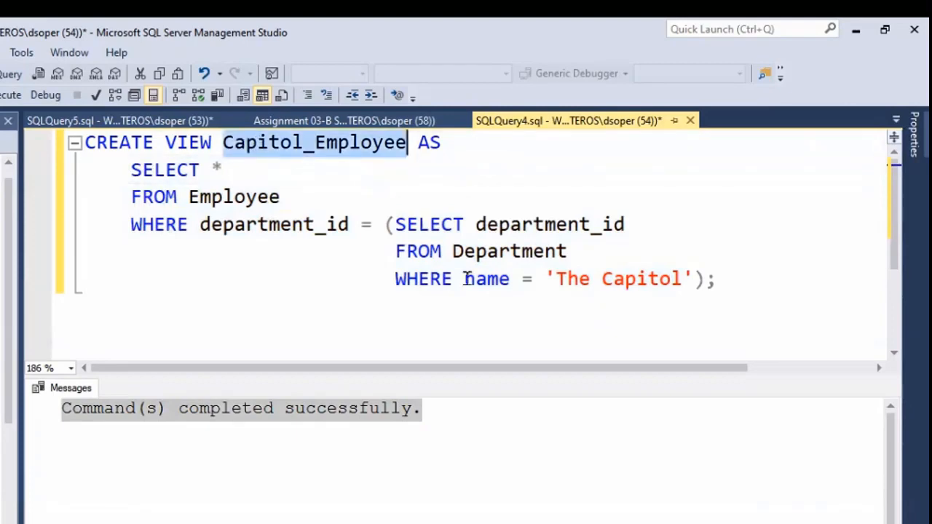
mouse_move(308, 333)
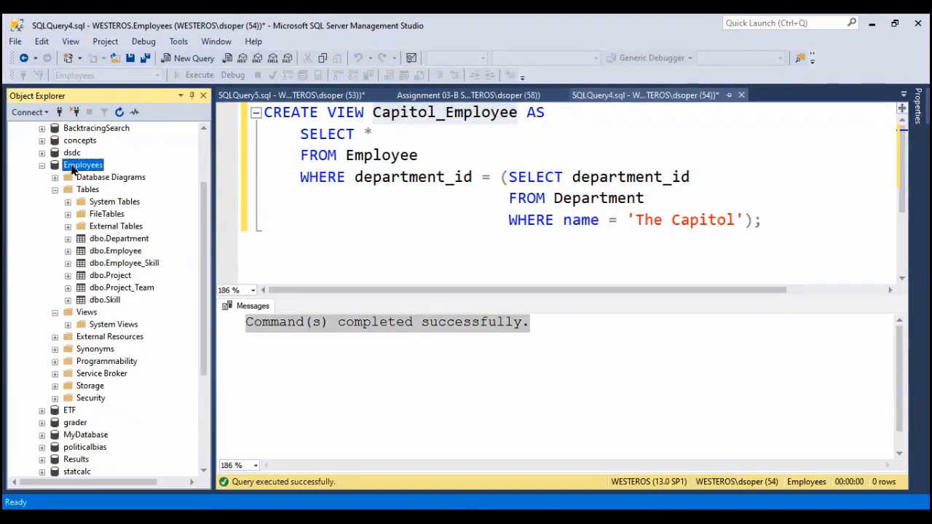
Step: Collapse the Employees database's Tables folder and bring up actions for its Views folder
click(88, 189)
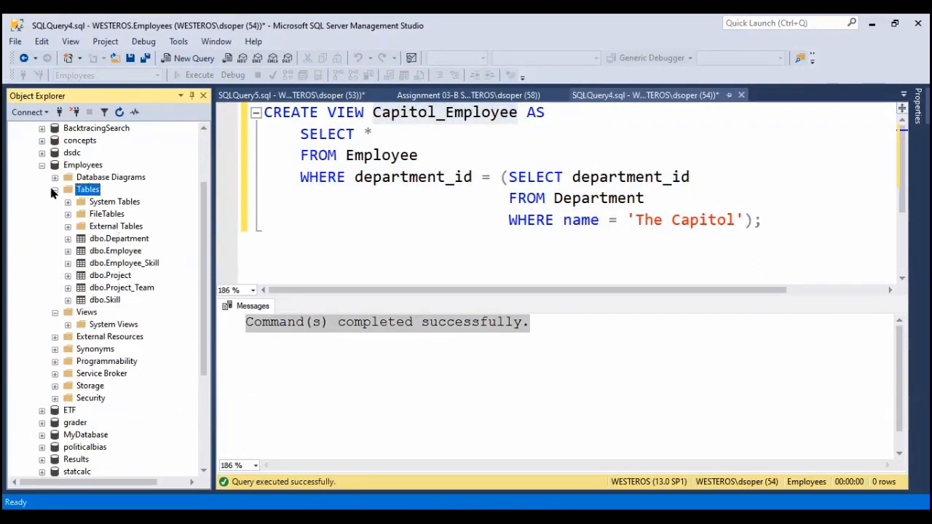
click(56, 189)
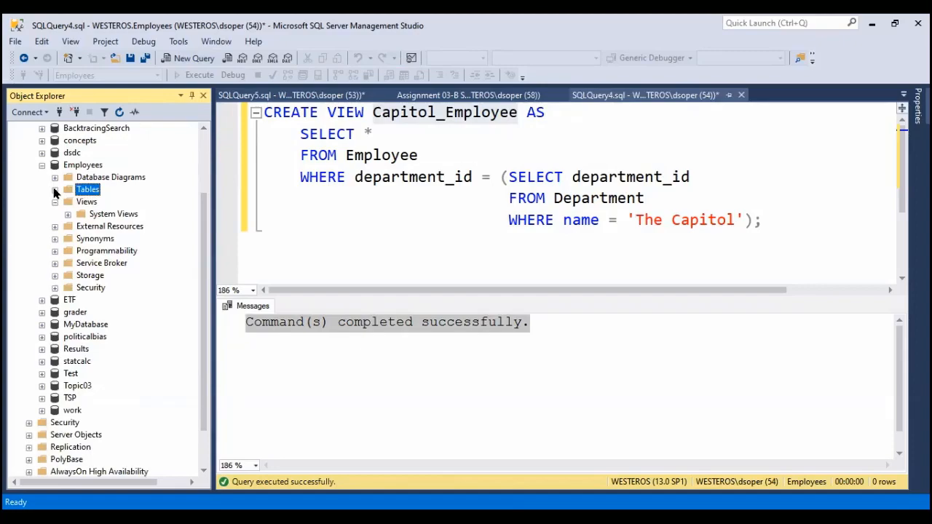
right_click(86, 312)
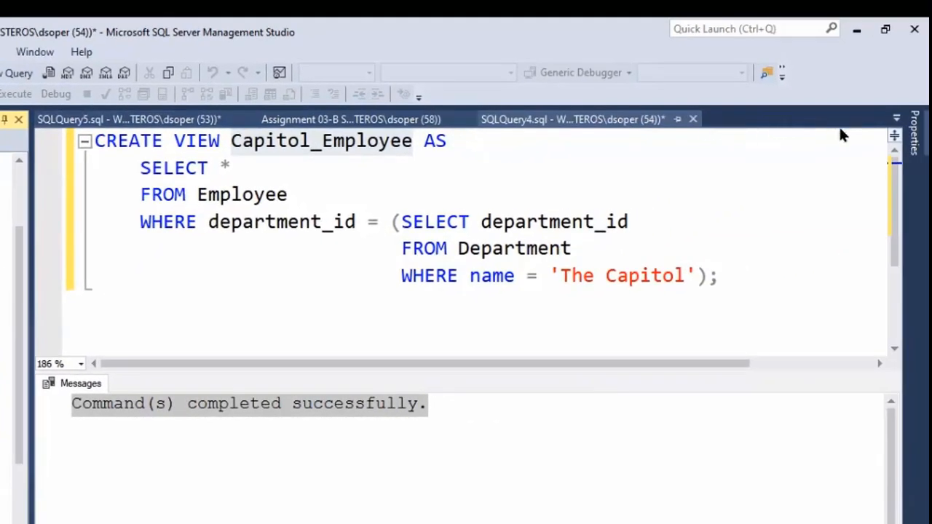
Step: Write SELECT * FROM Capitol_Employee; in SQLQuery5 and get the five Capitol employees back
click(897, 119)
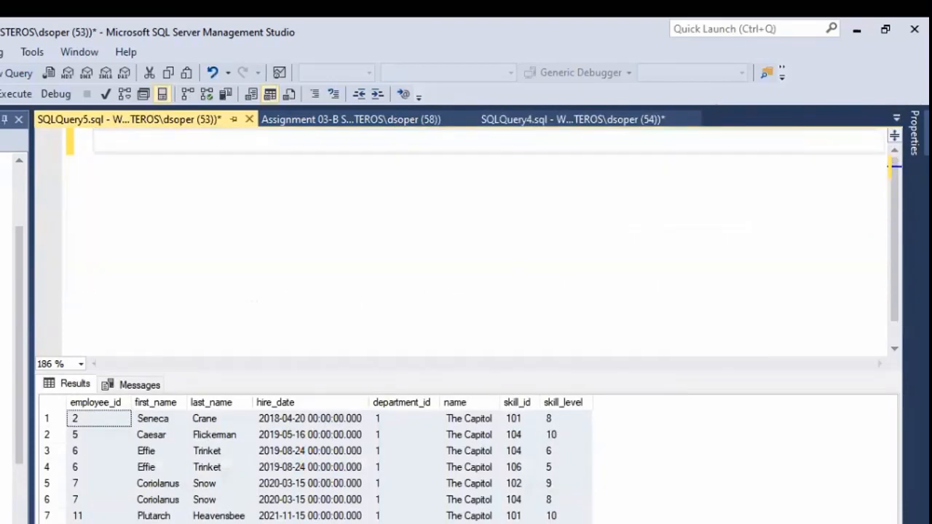
text(SEL)
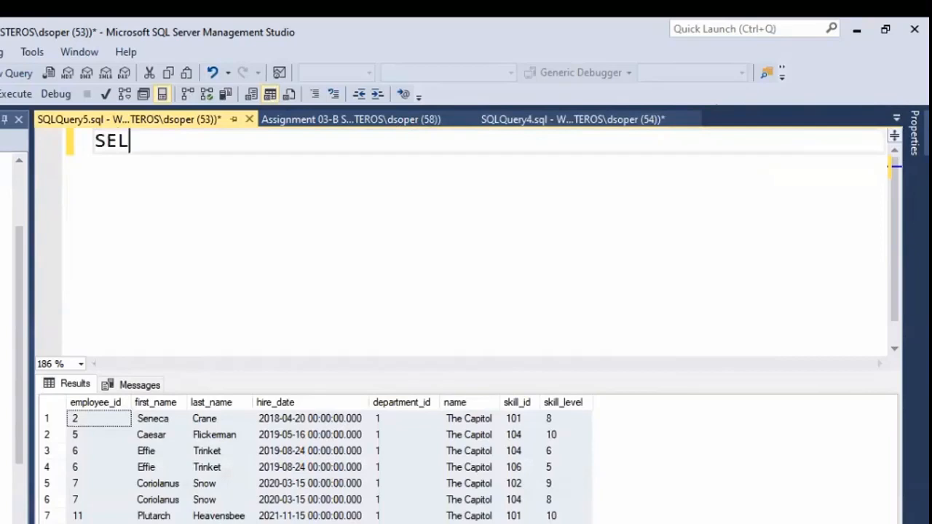
text(ECT * FRO)
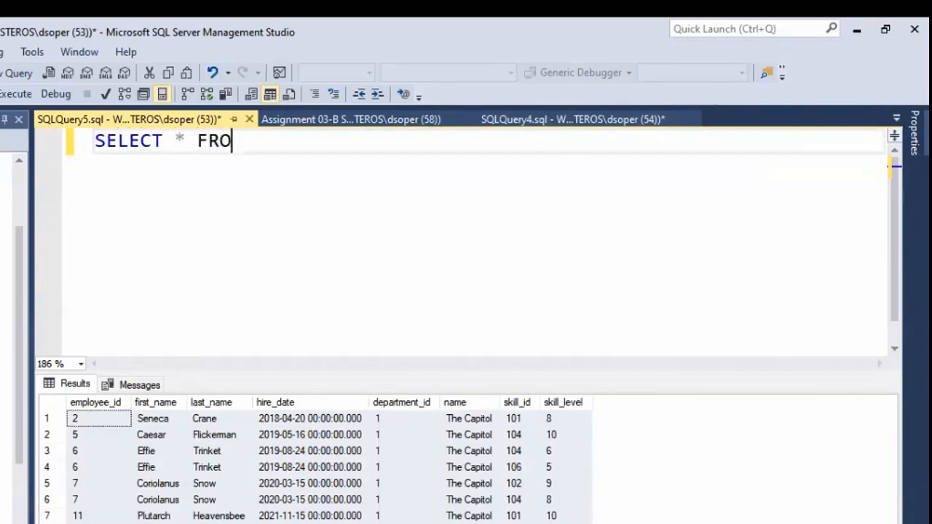
text(M Capitol)
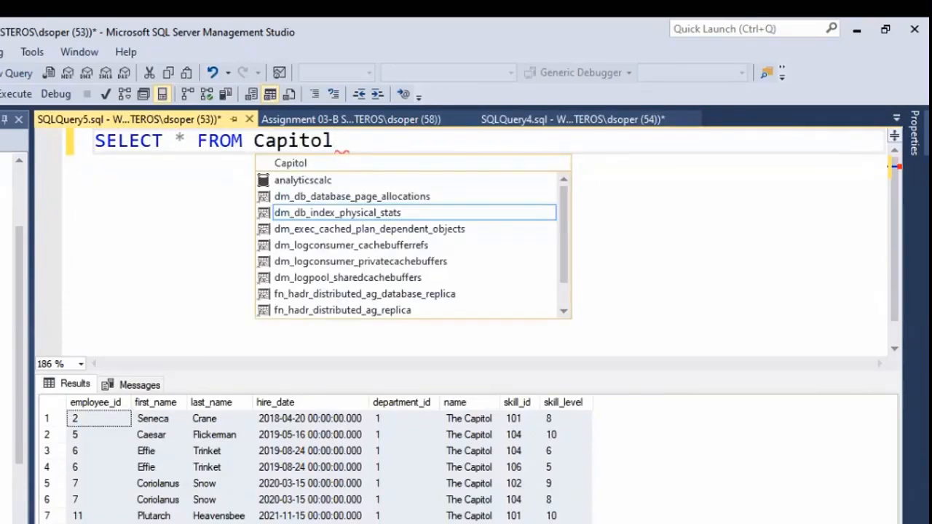
text(_Employee;)
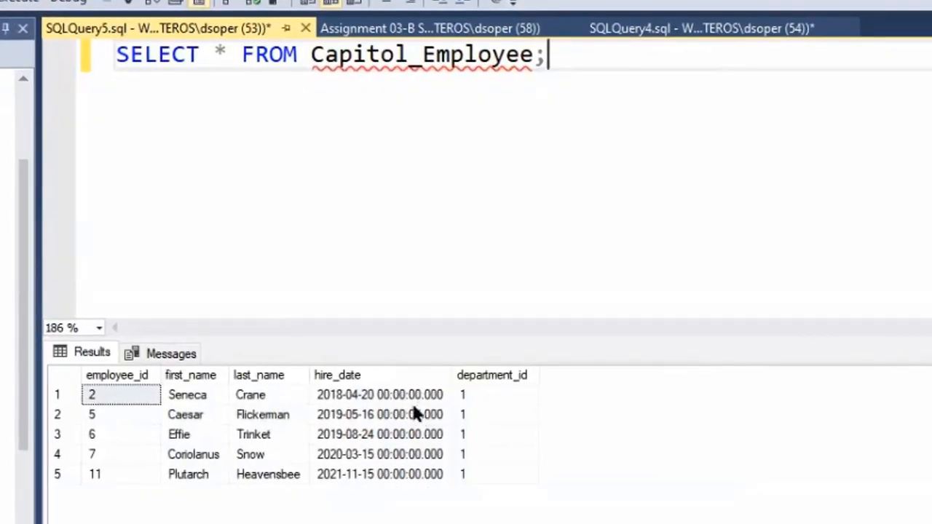
mouse_move(405, 492)
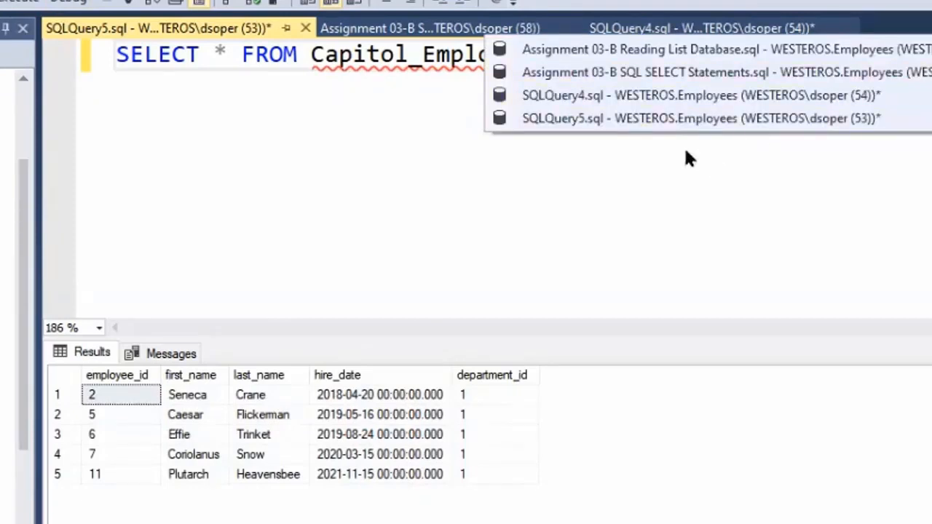
mouse_move(672, 94)
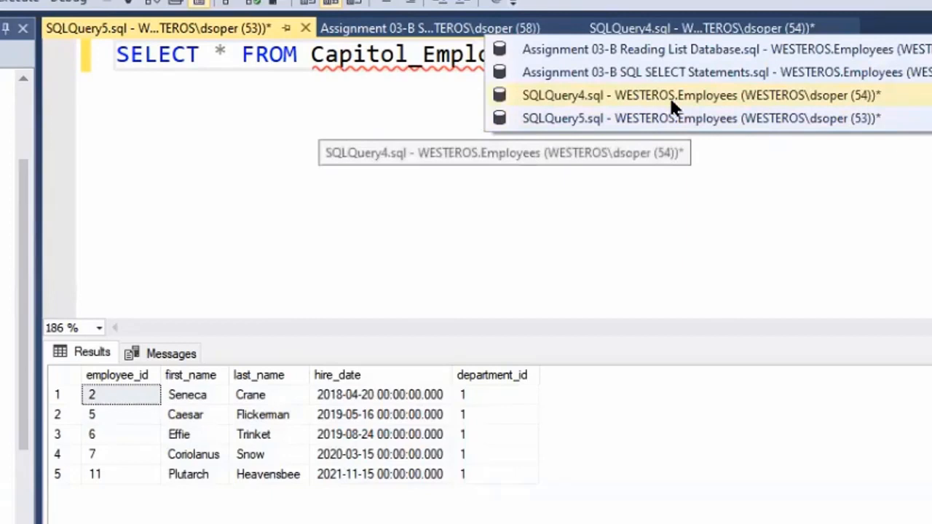
Step: Check the view definition in SQLQuery4 and return to the SQLQuery5 results
click(699, 94)
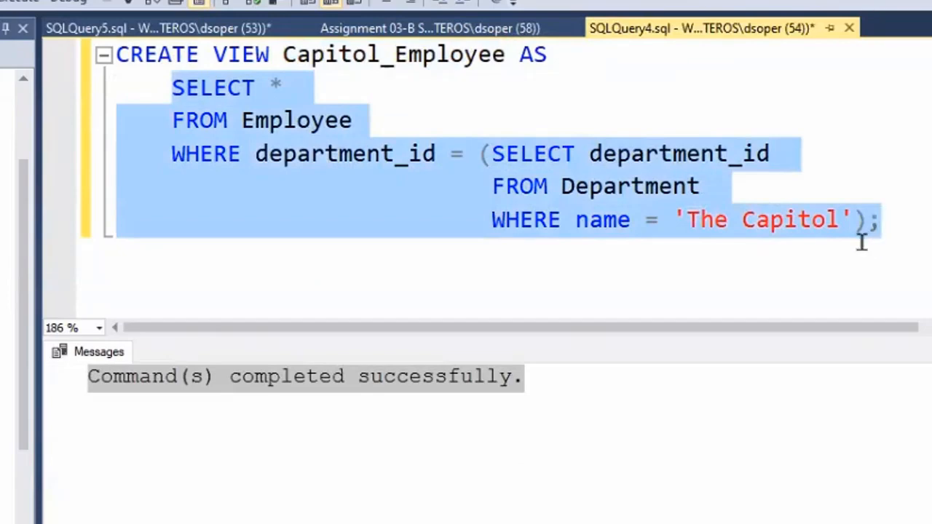
click(406, 154)
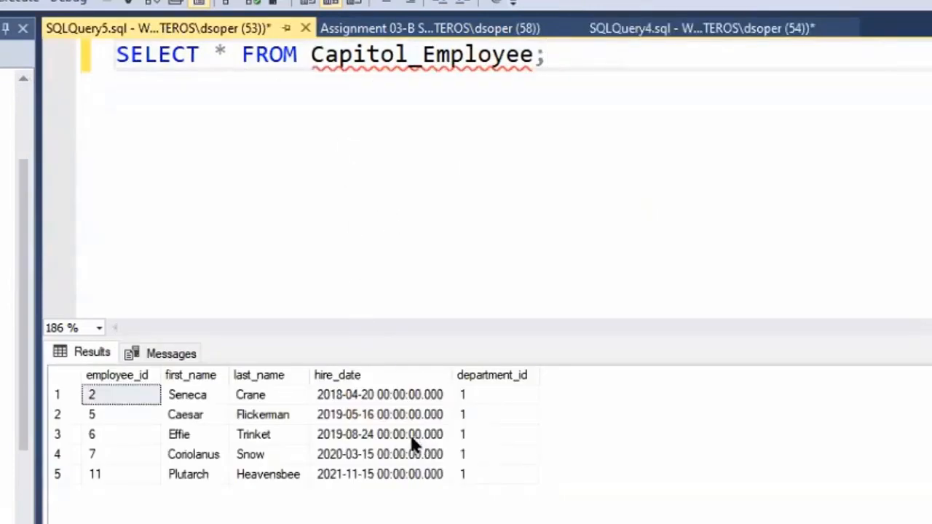
mouse_move(382, 449)
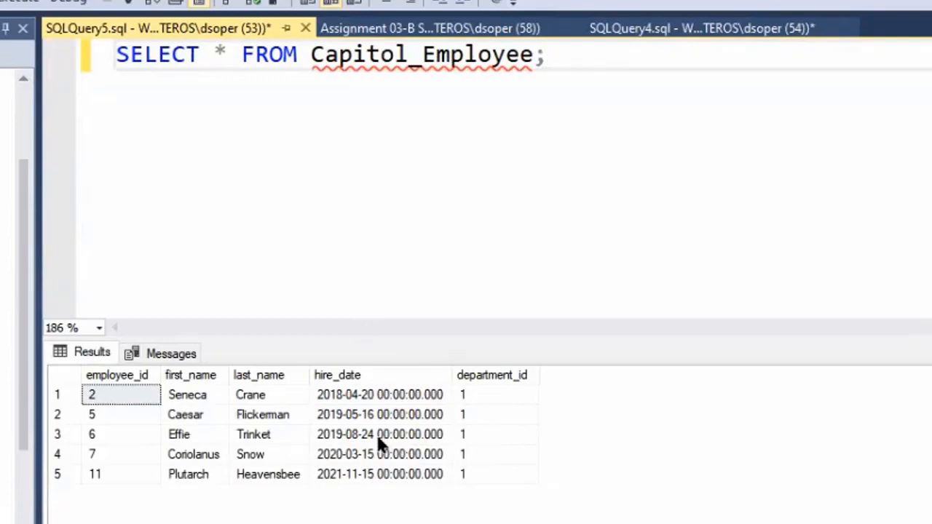
mouse_move(372, 449)
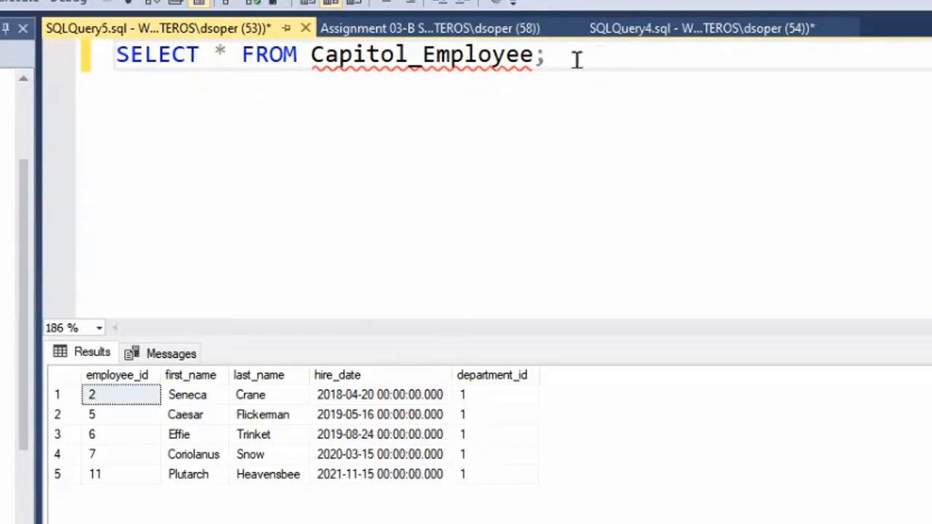
Step: Extend the query with WHERE hire_date < '01-Jan-2020' and run it to get three rows
key(Backspace)
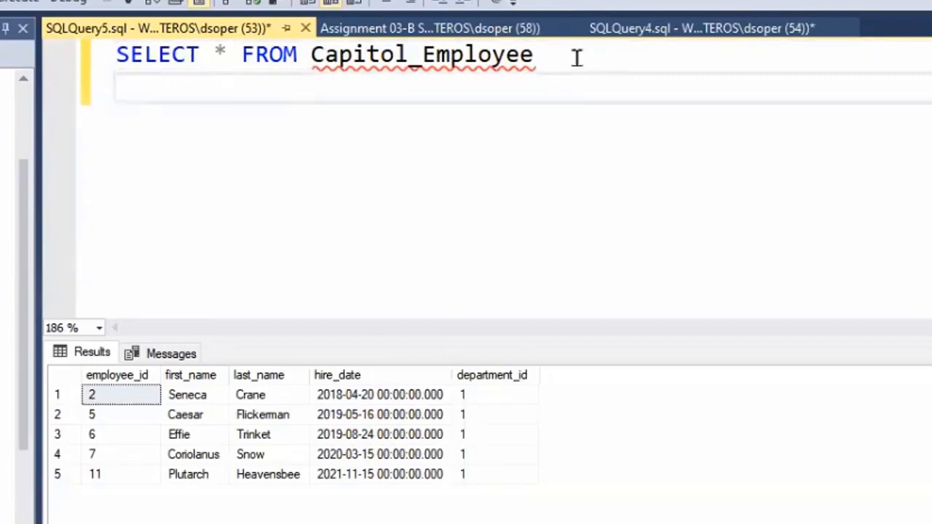
text(WHERE h)
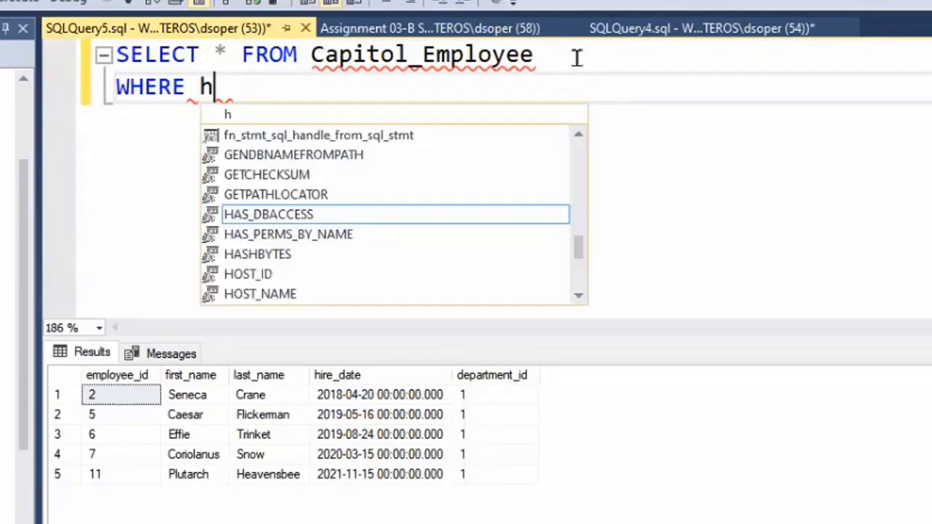
text(ire_date <)
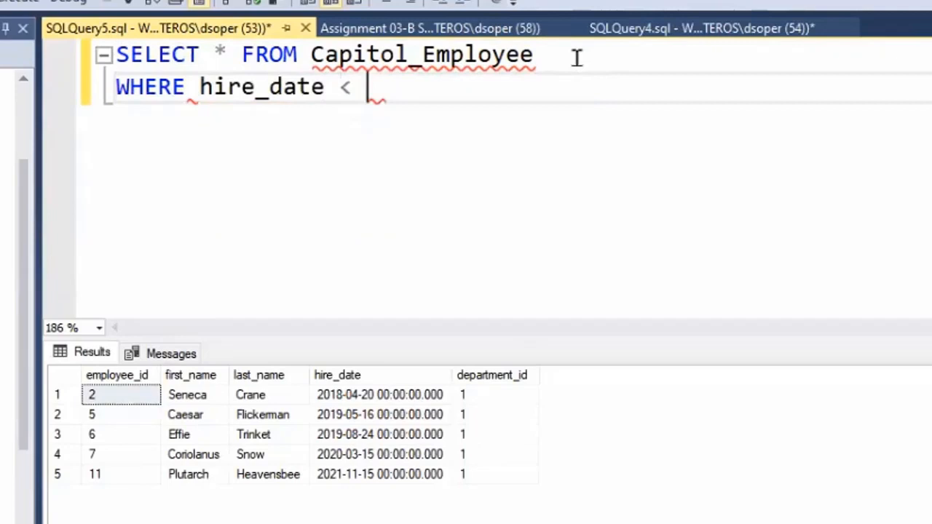
text('01)
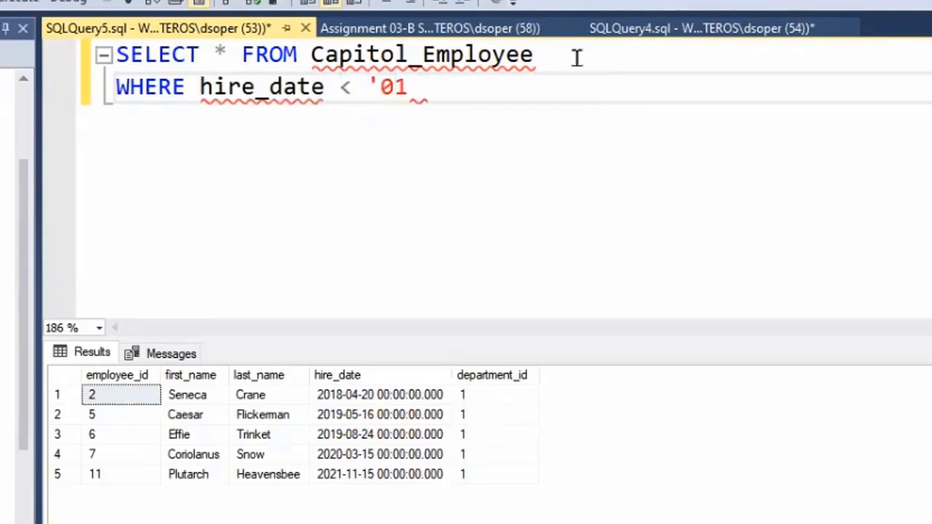
text(-Jan-20)
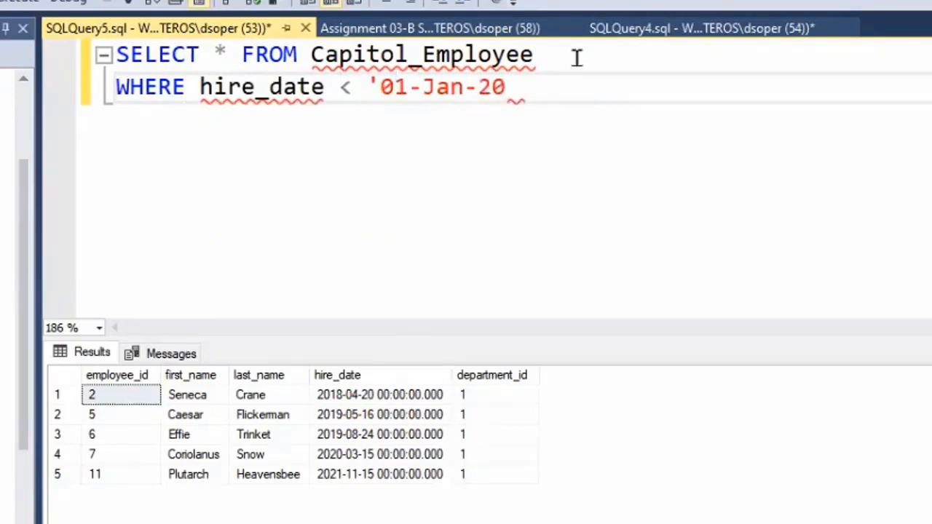
text(20')
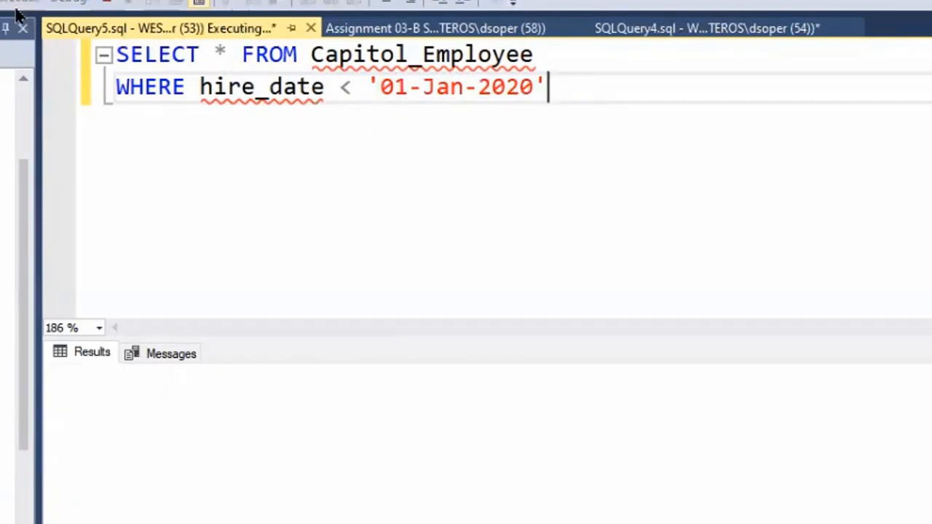
click(329, 3)
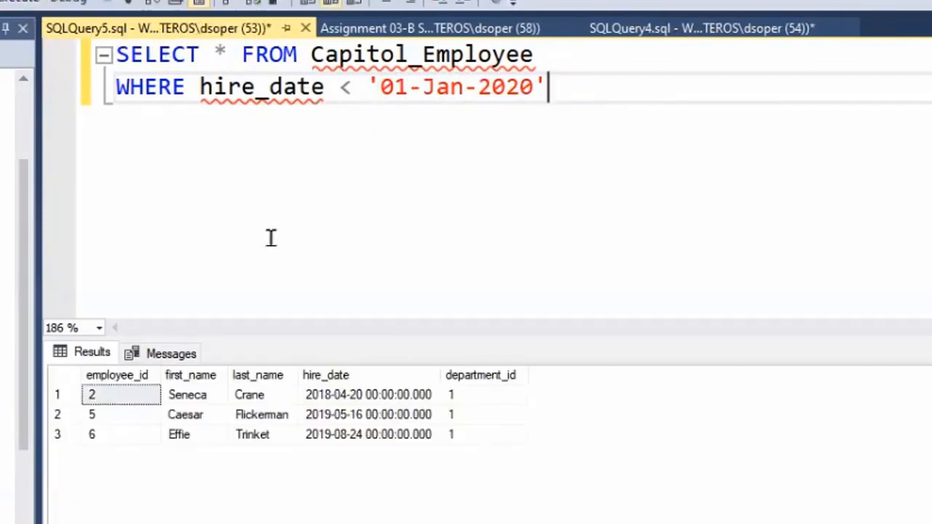
Step: Highlight the Capitol_Employee view name in the filtered query
double_click(420, 54)
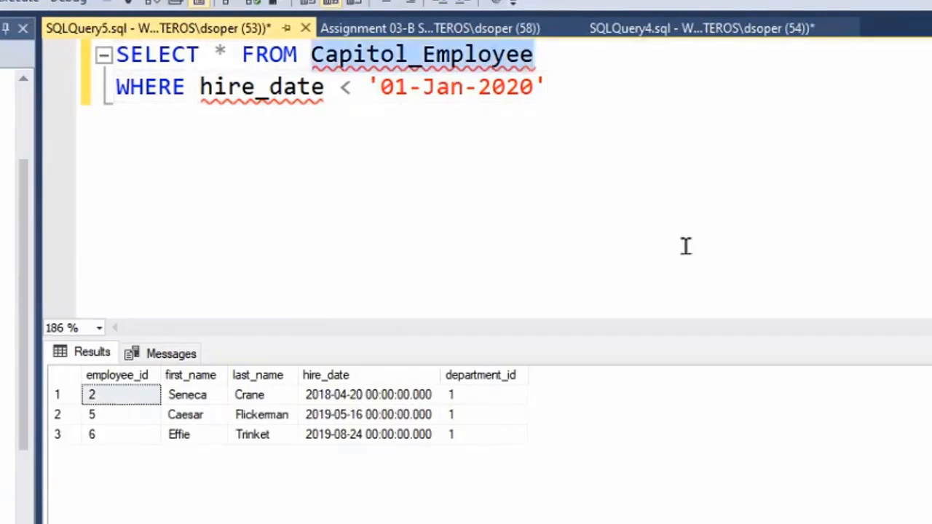
mouse_move(638, 288)
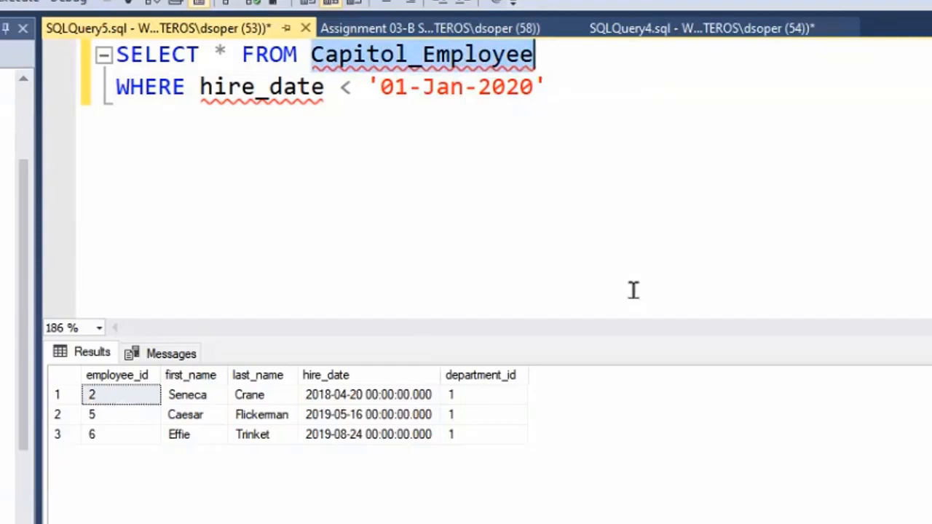
mouse_move(529, 266)
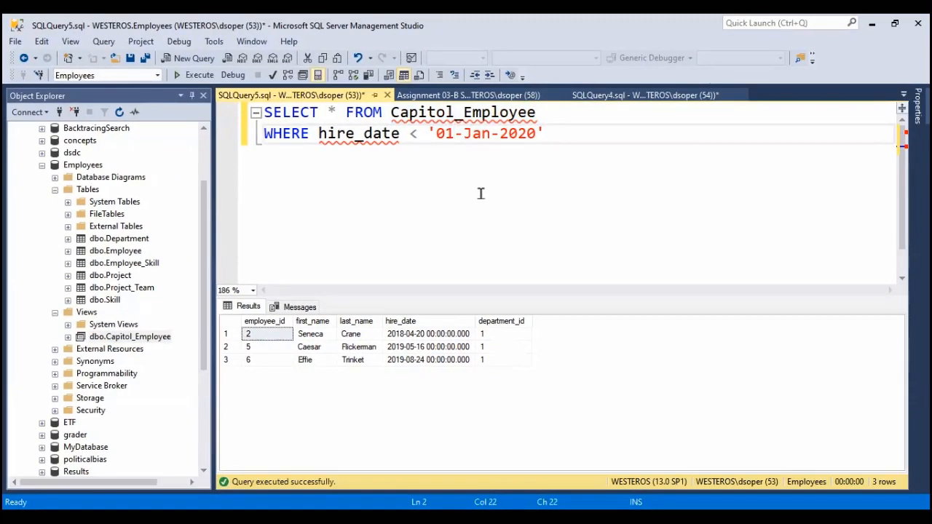
double_click(464, 112)
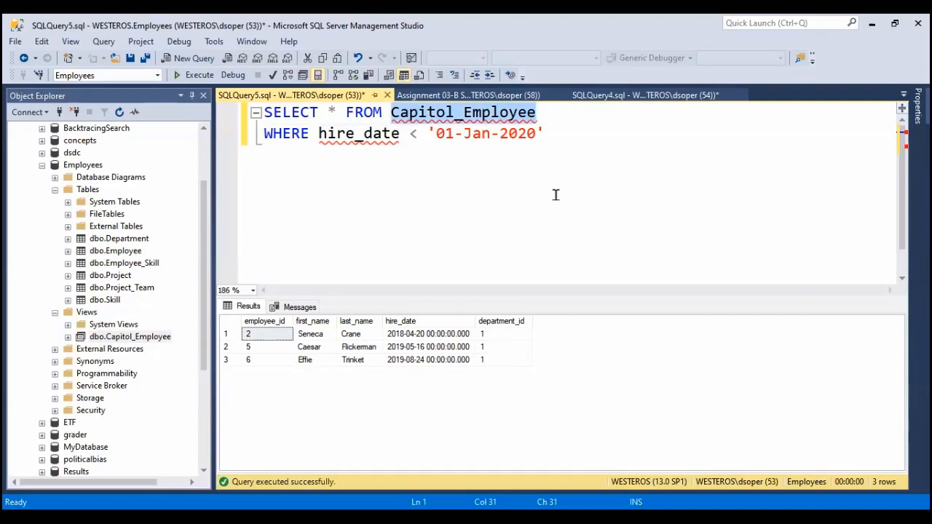